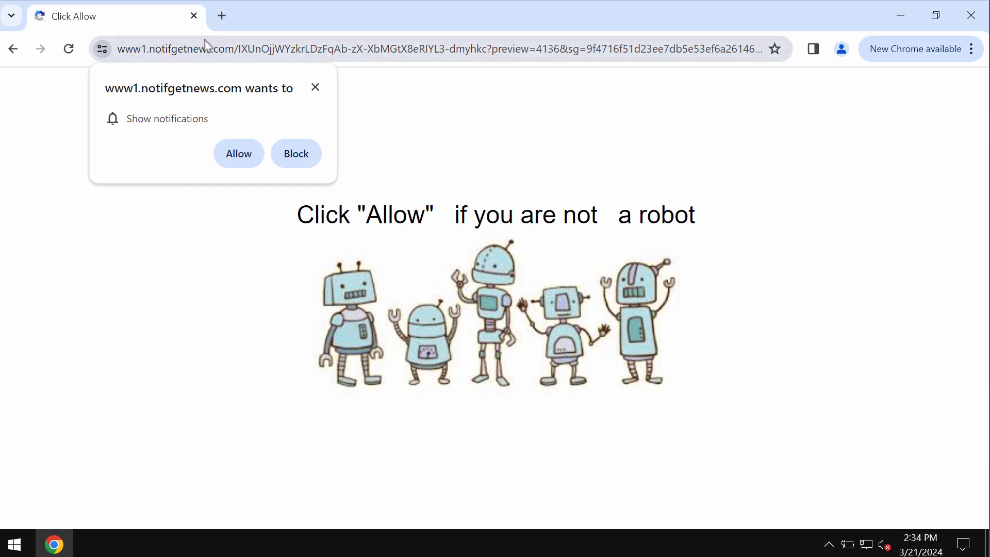
mouse_move(239, 46)
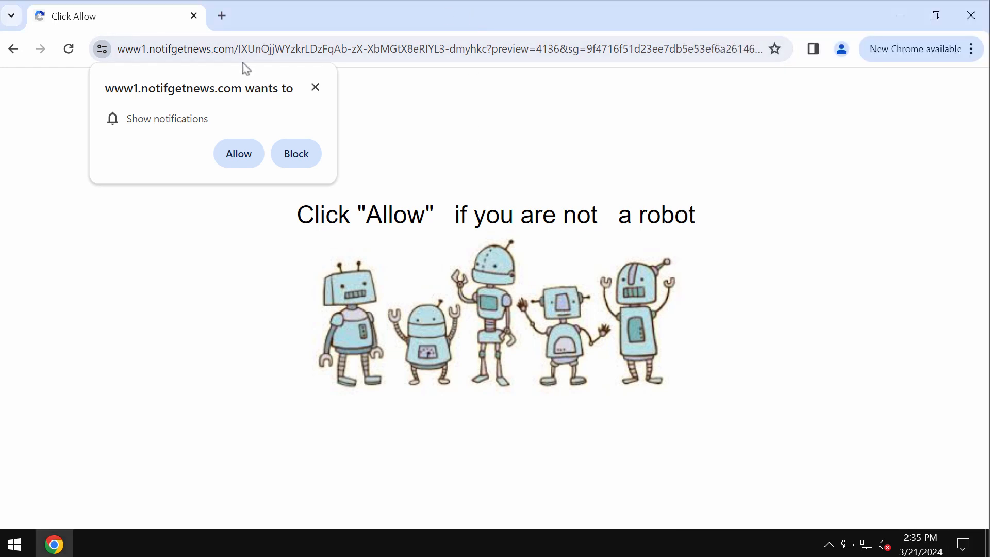
Allow notifications from notifgetnews.com and let the fake robot-check page redirect.
click(238, 154)
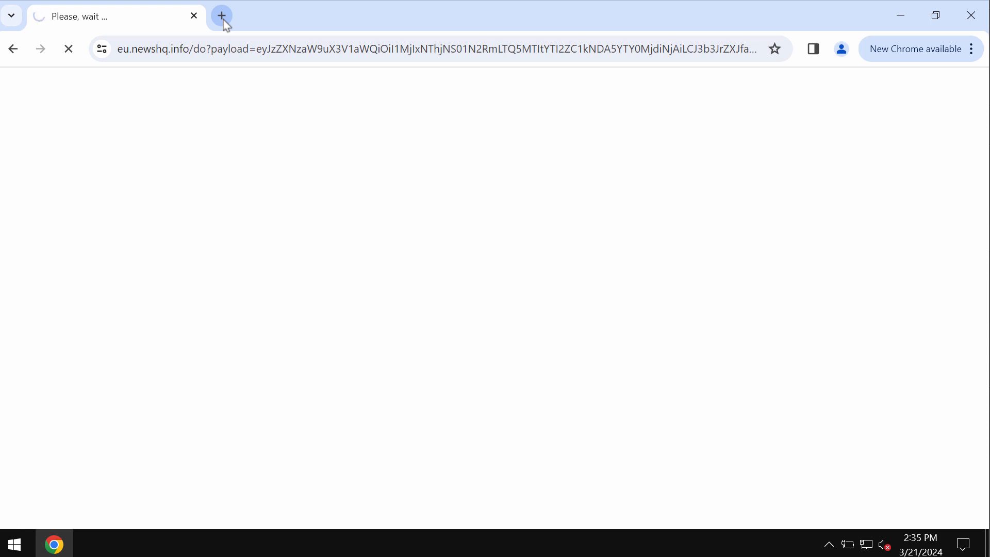
In a new tab, go to Settings > Privacy and security > Site settings to reach Notifications.
click(221, 16)
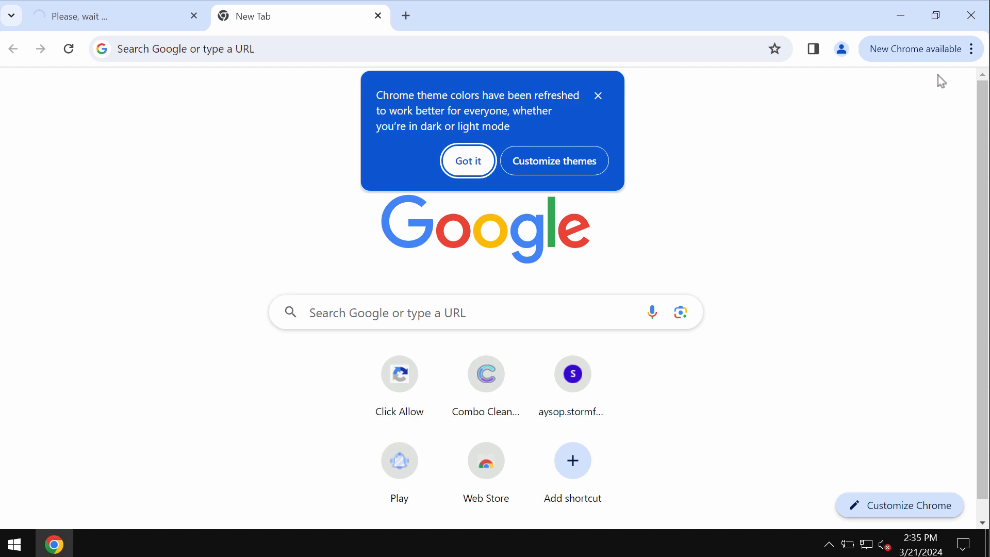
click(974, 48)
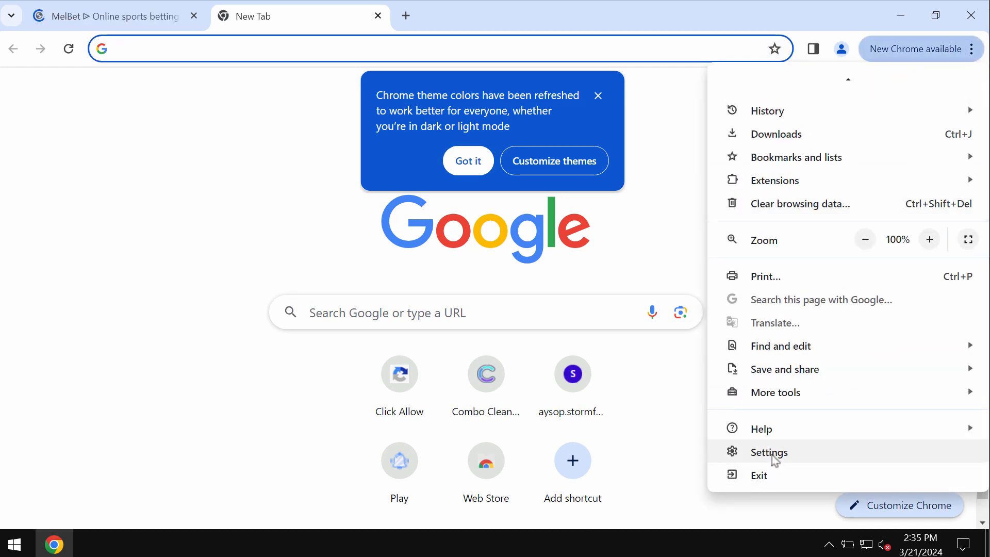
click(769, 452)
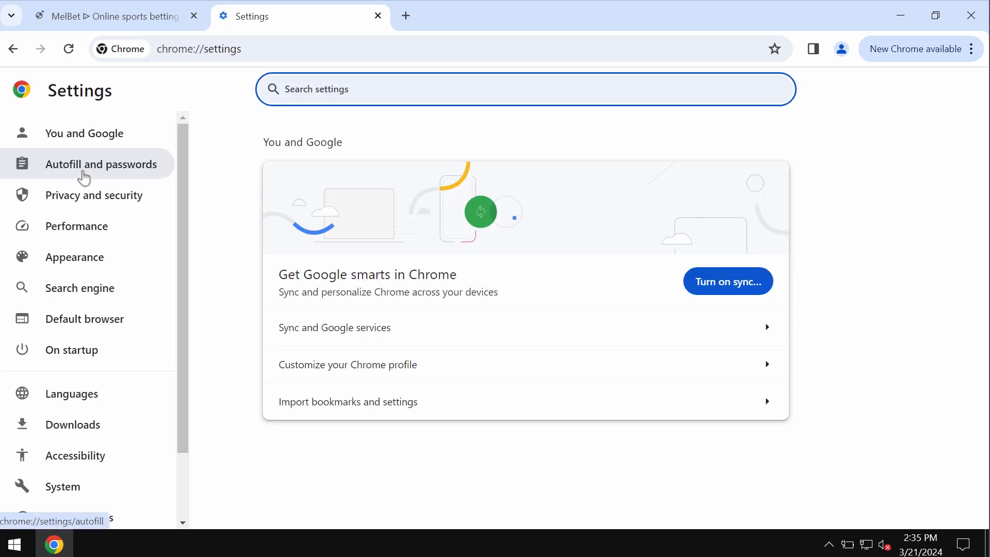
click(93, 195)
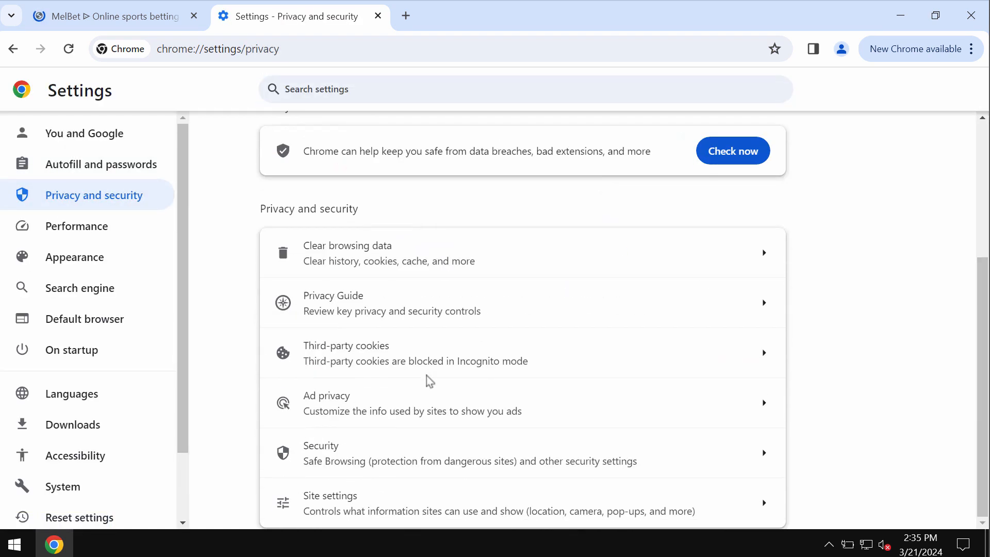
click(329, 503)
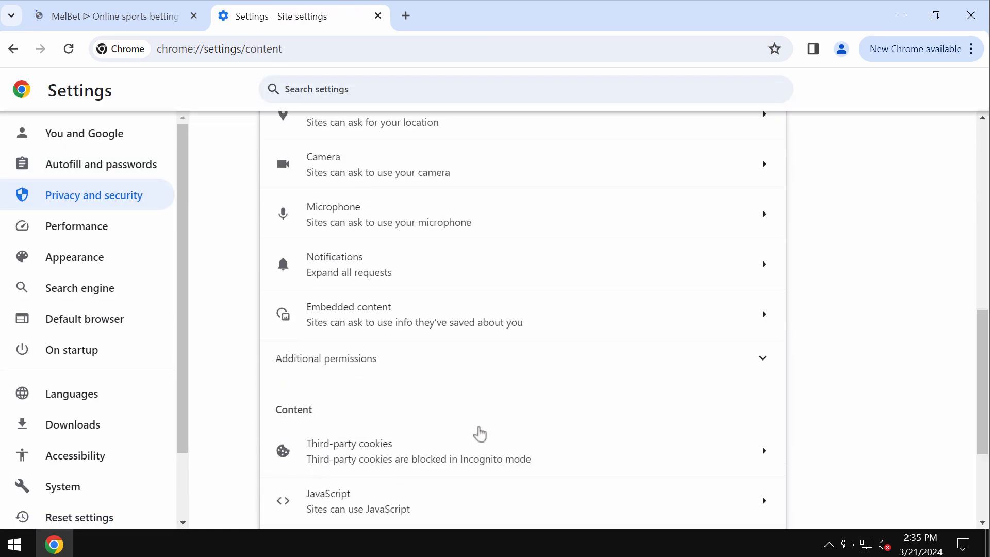
mouse_move(458, 371)
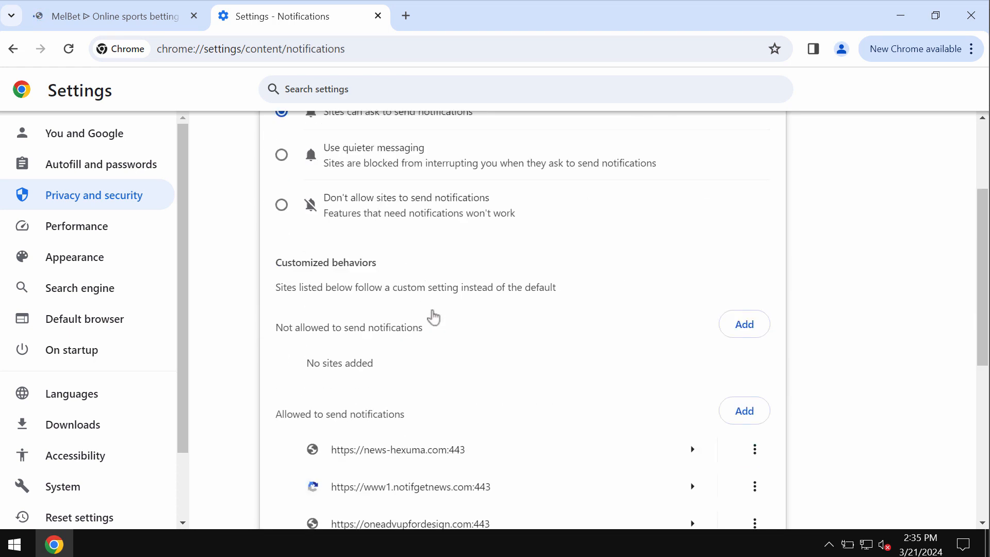
Remove the junk sites from allowed notifications, leaving lovelydating.top and aysop.stormforge.top.
scroll(down, 3)
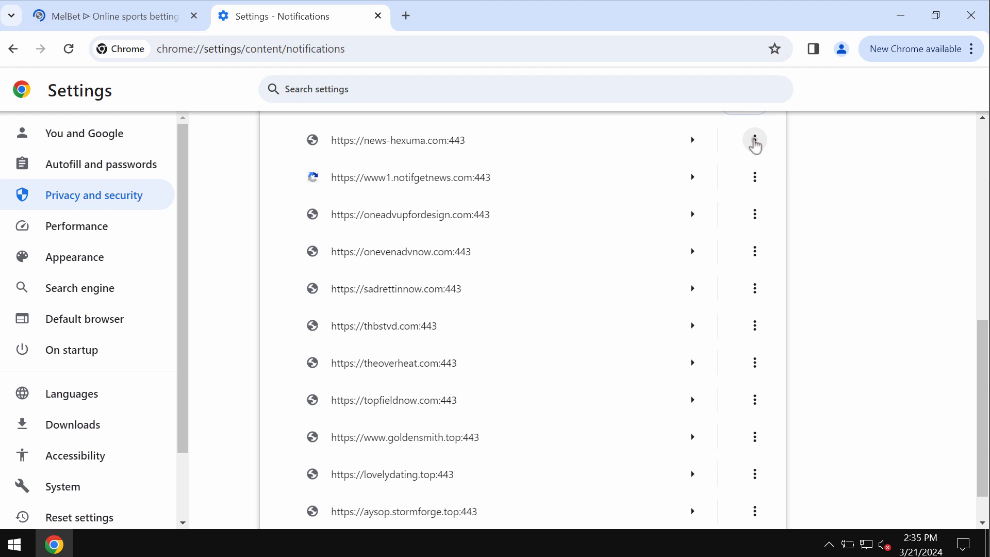
click(754, 141)
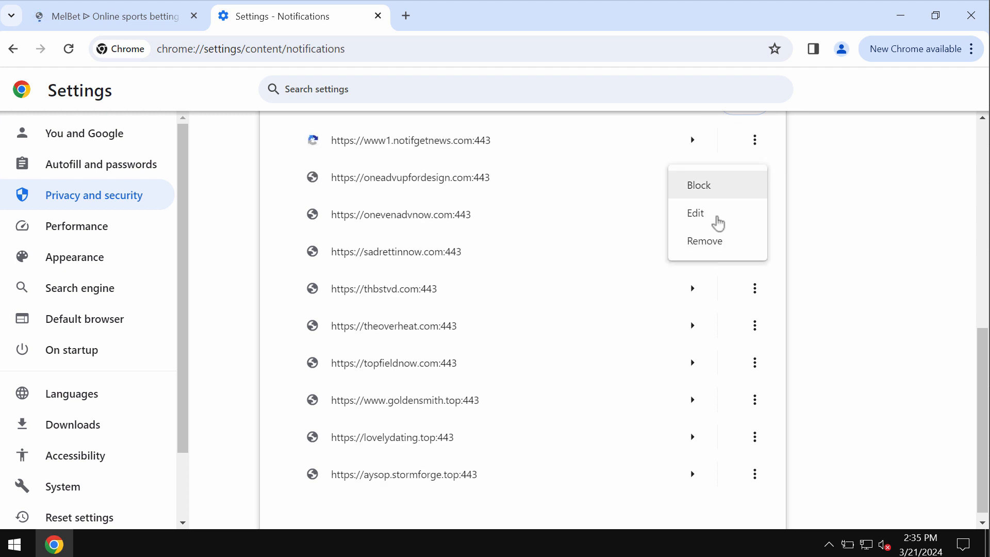
click(703, 241)
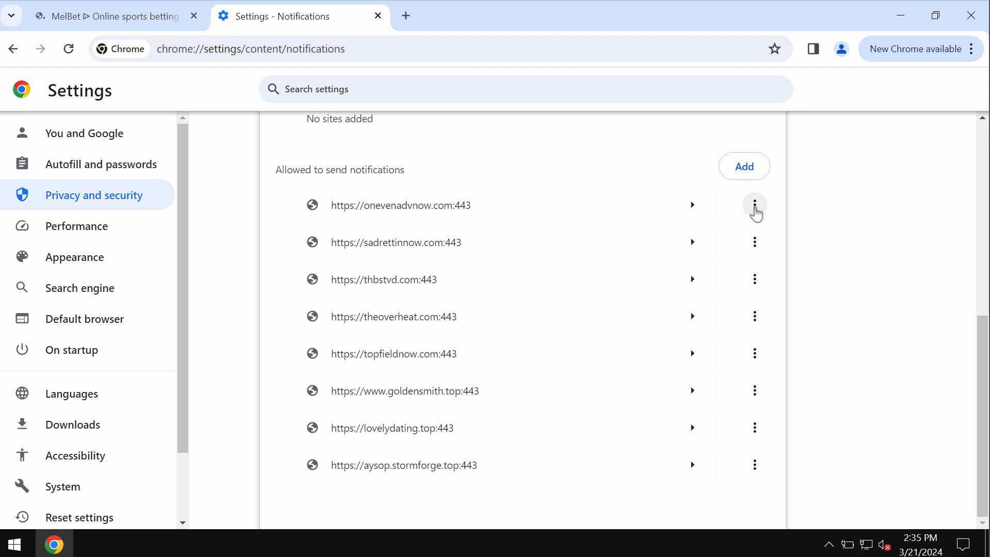
click(754, 205)
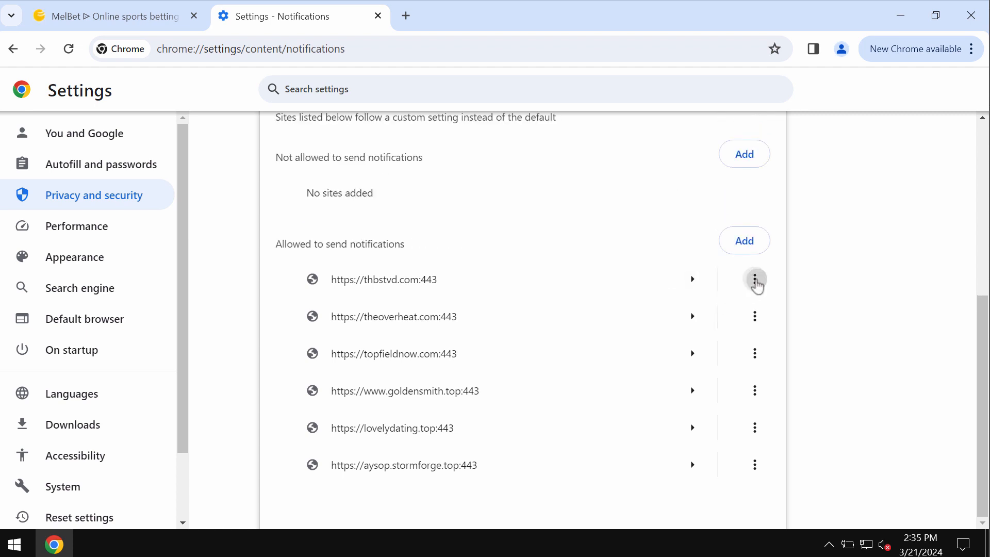
click(754, 279)
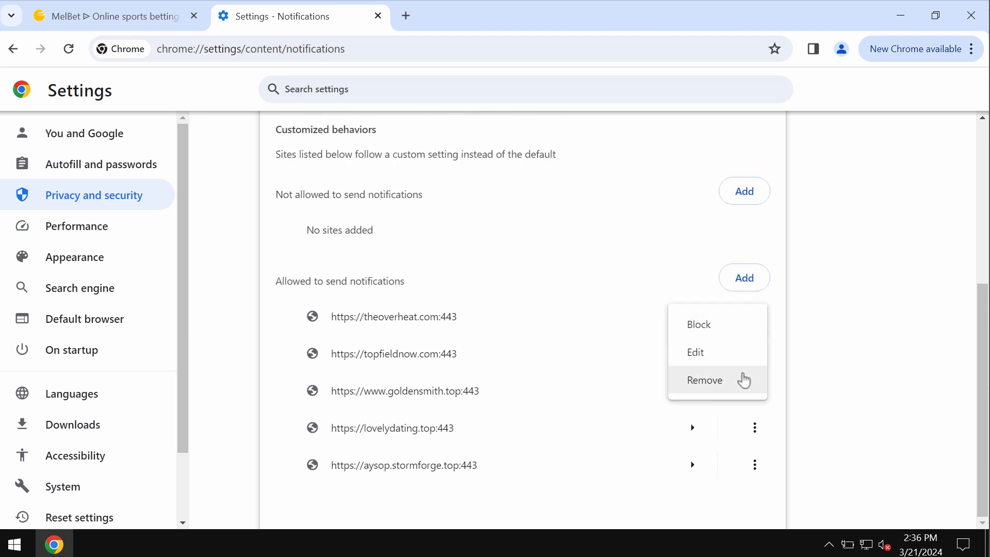
click(704, 380)
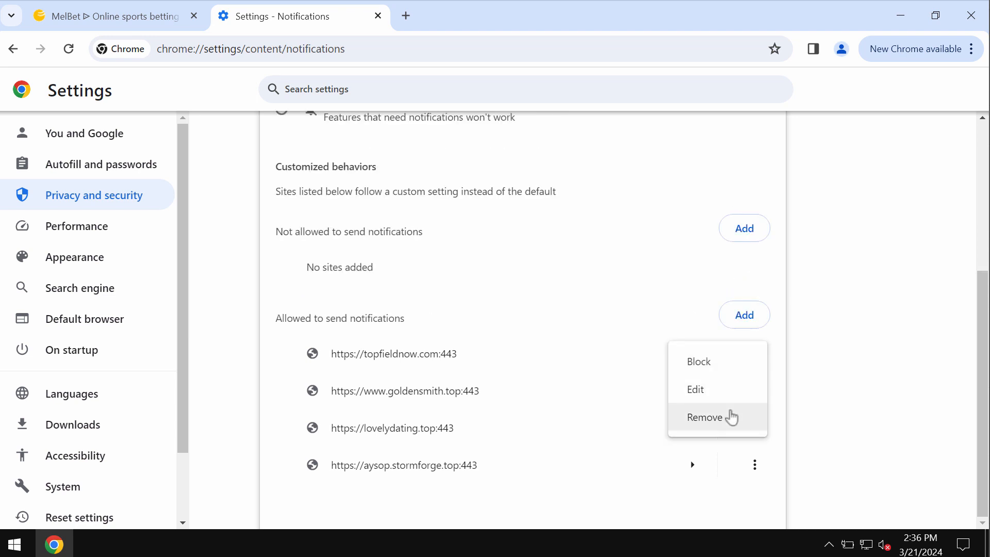
click(706, 417)
text(combocleaner.com)
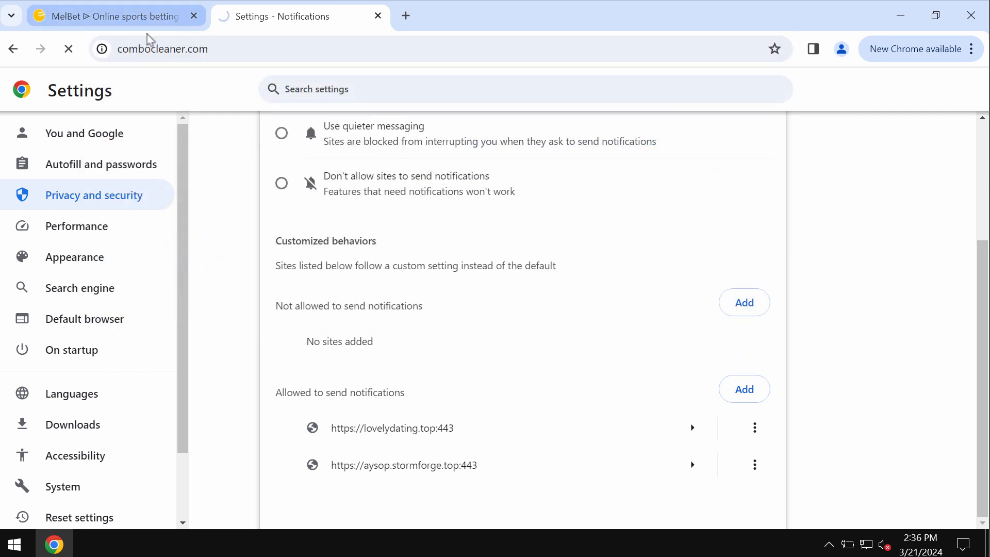
Check the MelBet and combocleaner.com tabs, then minimize Chrome to the desktop.
click(113, 15)
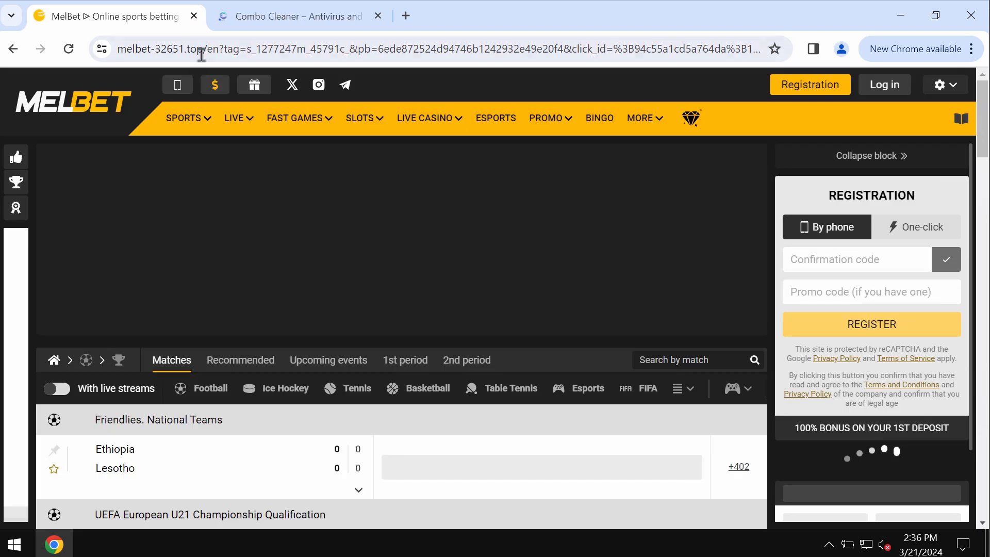
click(297, 16)
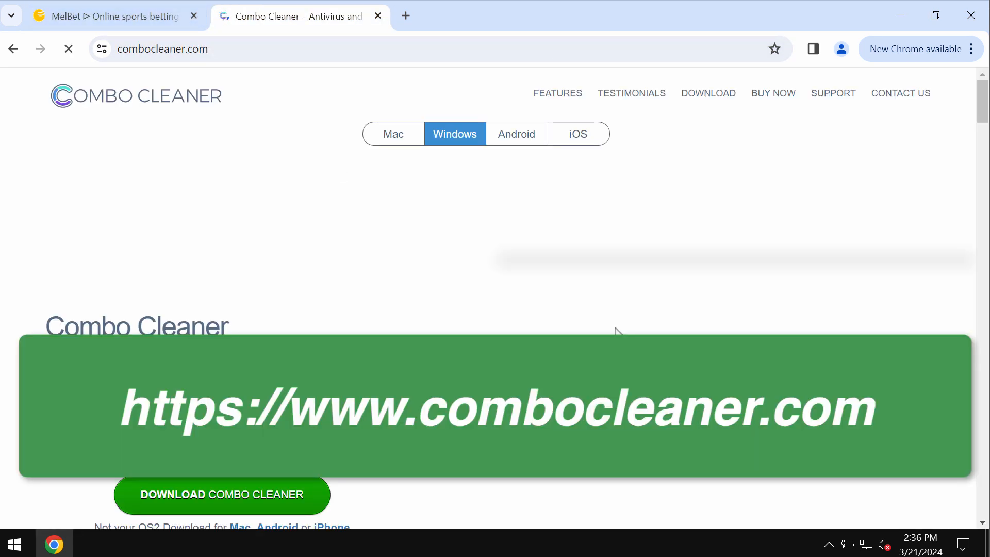
click(194, 16)
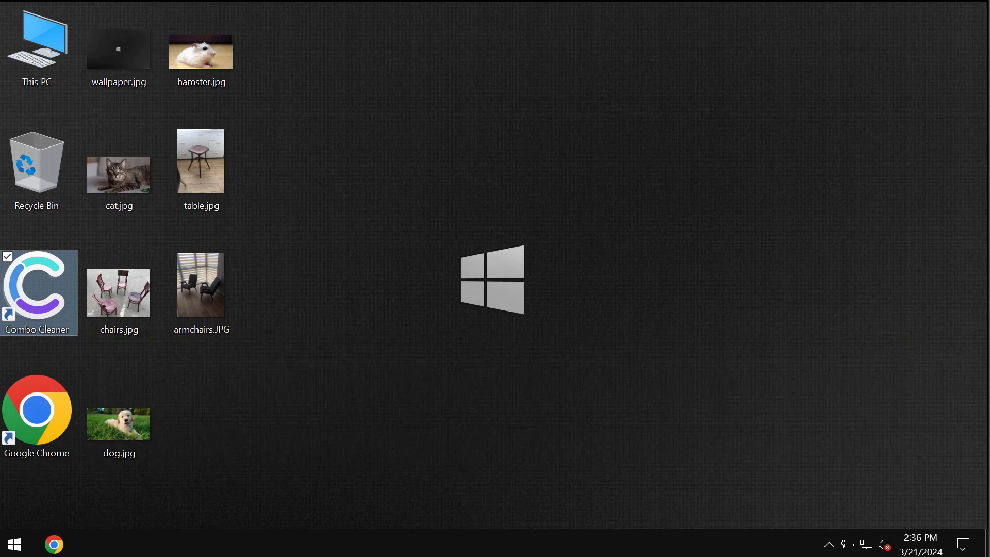
Launch Combo Cleaner from its desktop shortcut, with Quick Scan selected on the Dashboard.
double_click(39, 292)
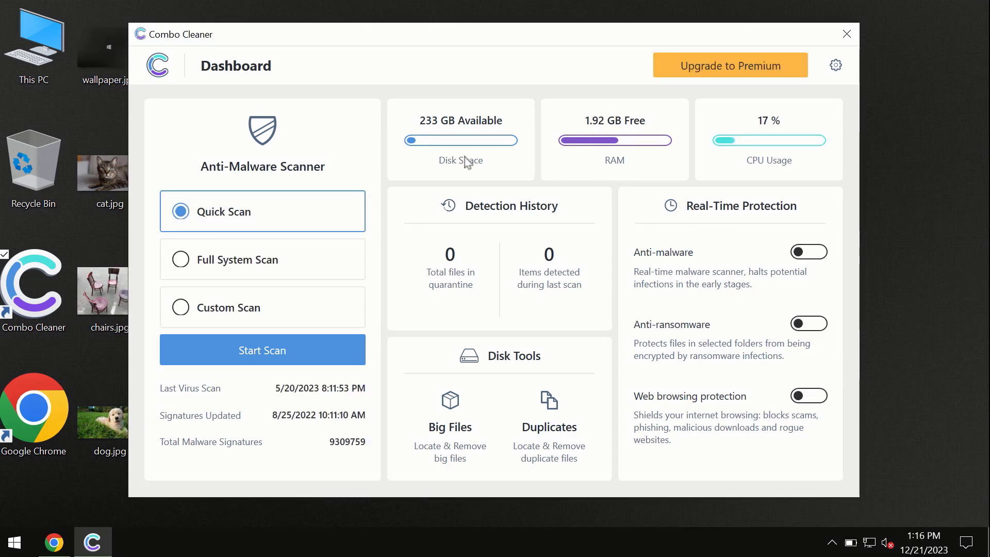
mouse_move(392, 70)
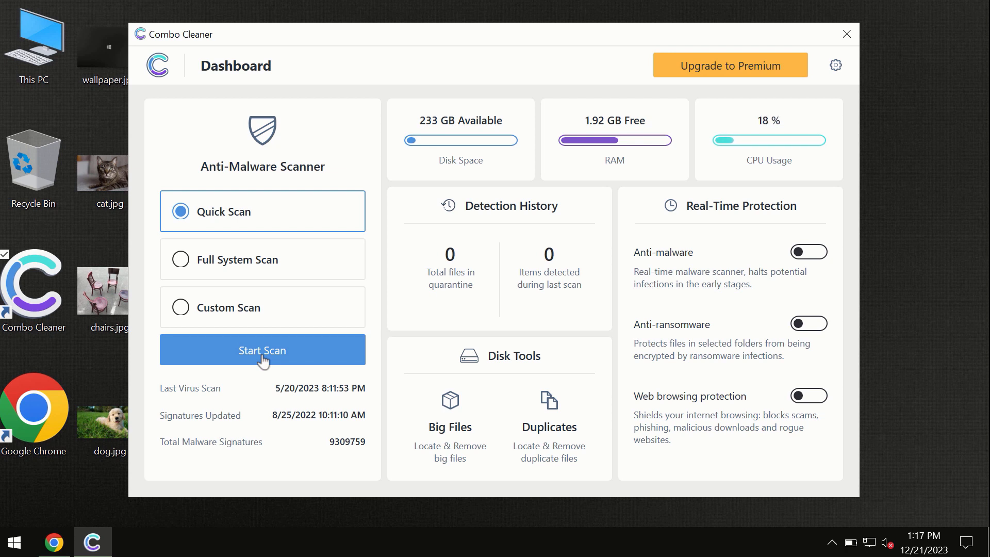
mouse_move(106, 498)
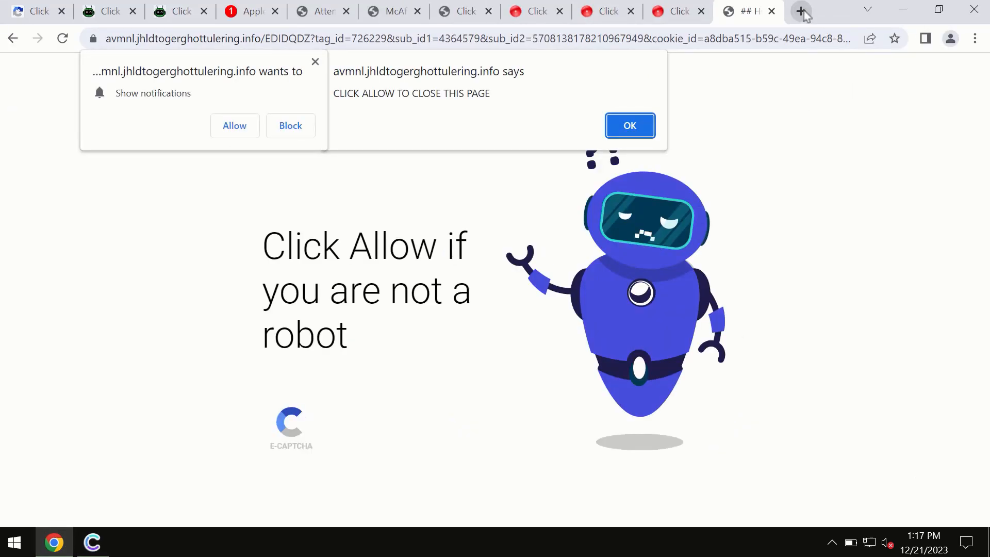
Open combocleaner.com in a new tab, view the Mac page, then return to the app.
click(802, 11)
text(combocleaner.com)
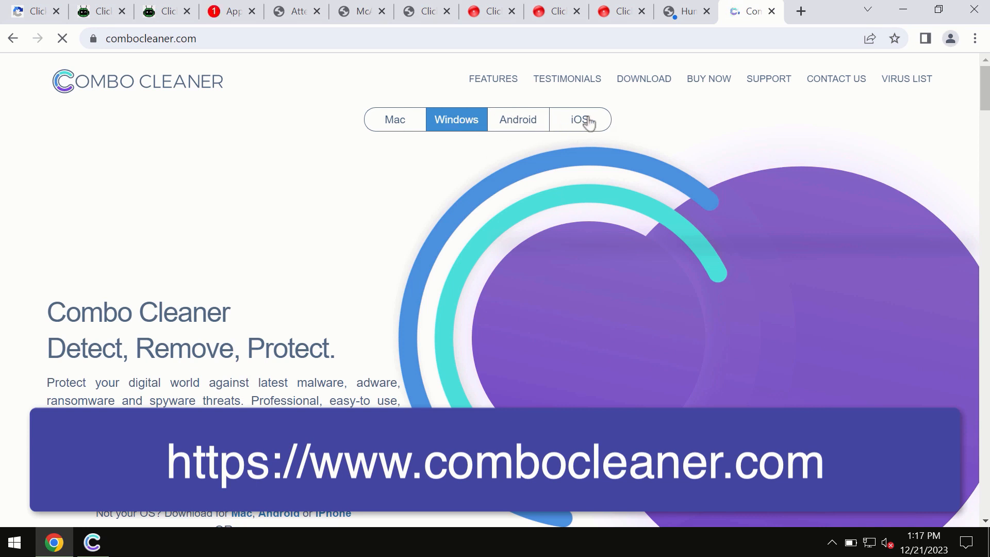
click(394, 119)
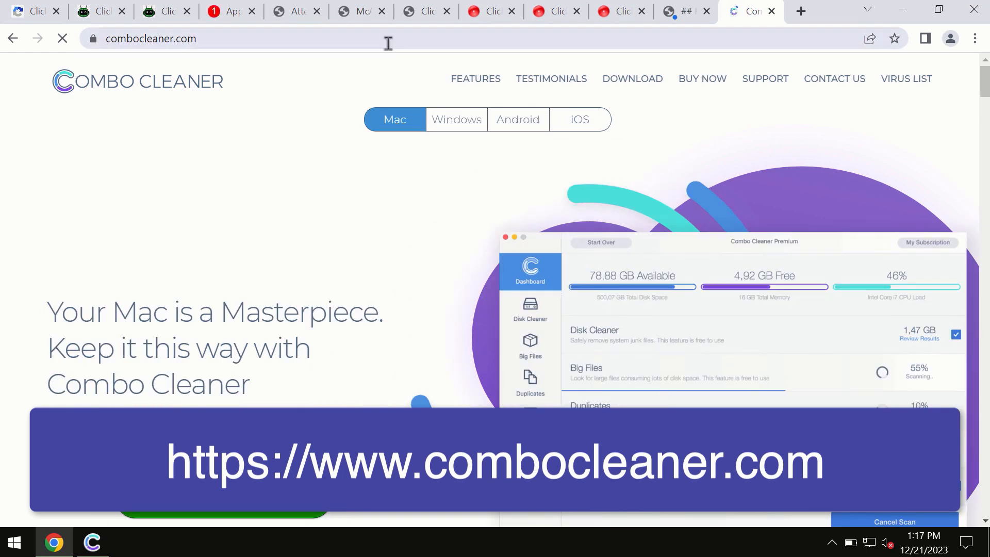
click(579, 119)
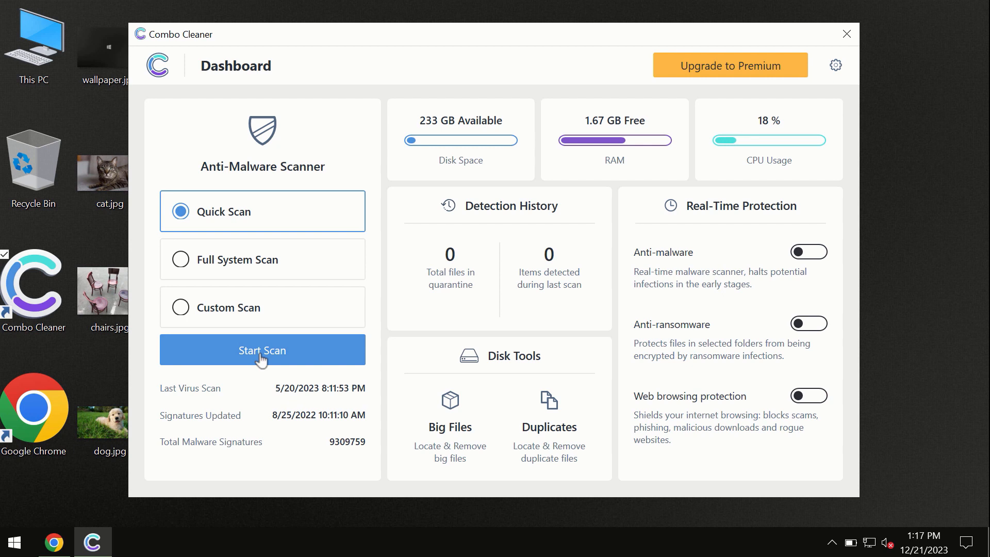
Start the Quick Scan in Combo Cleaner.
click(262, 351)
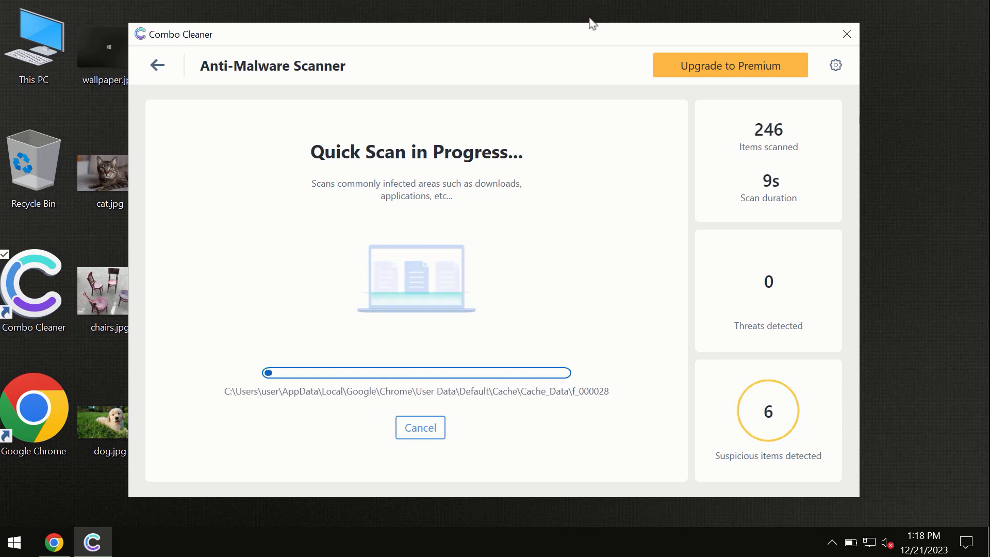
mouse_move(517, 140)
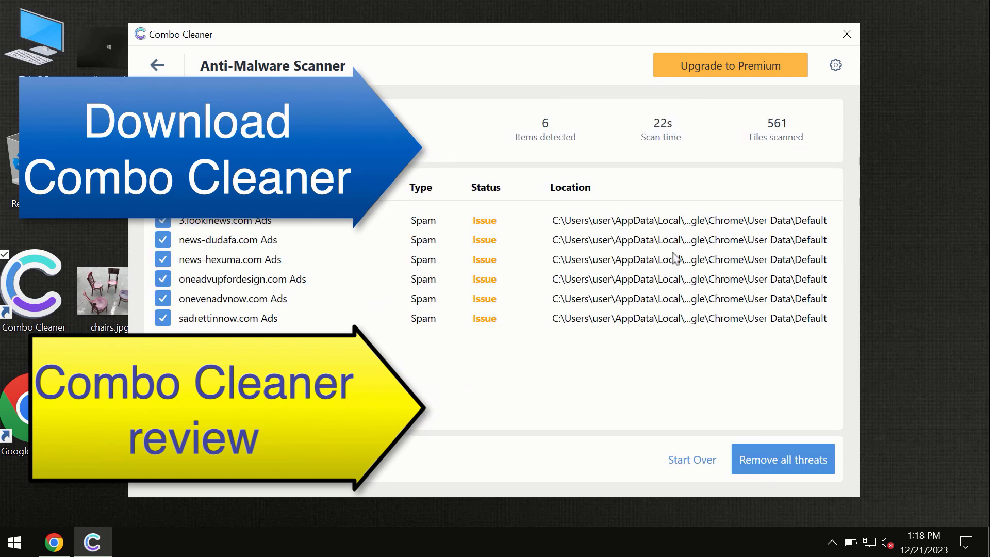
mouse_move(521, 45)
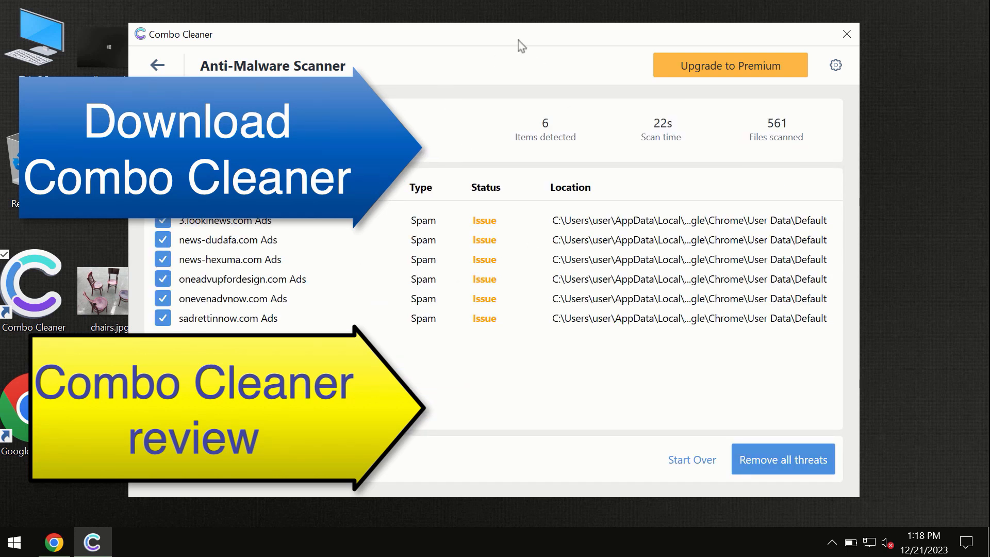
mouse_move(630, 99)
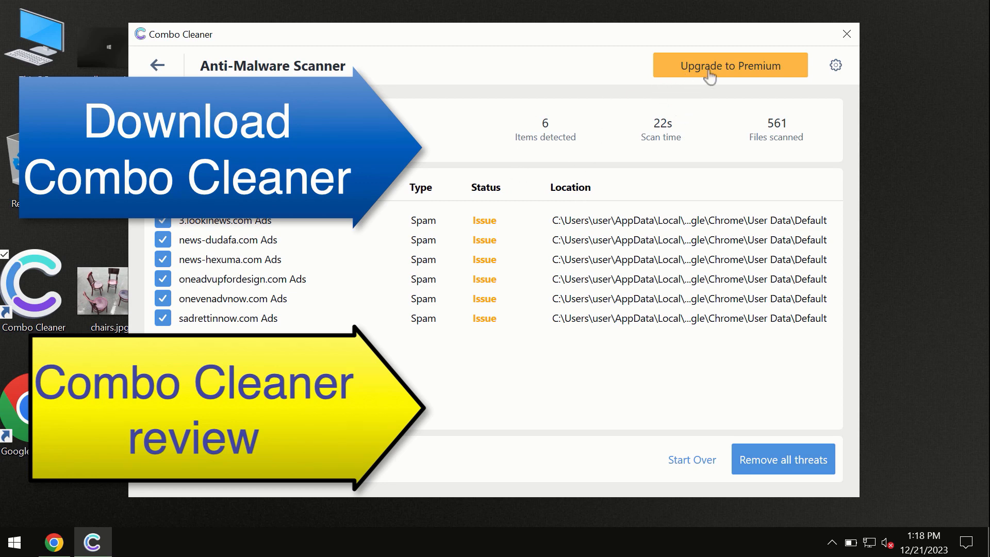
Review the six spam ad detections and bring up the Premium upgrade offer.
click(729, 64)
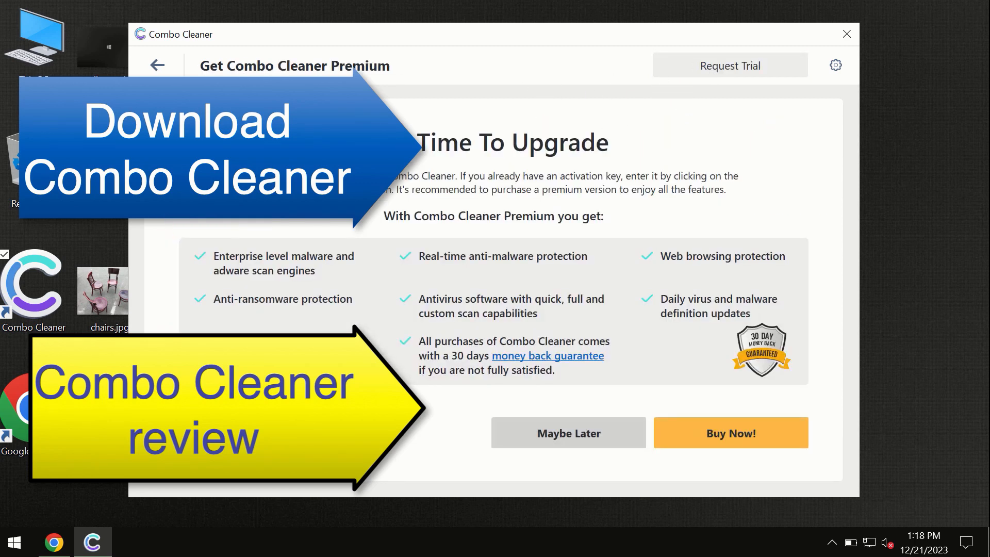